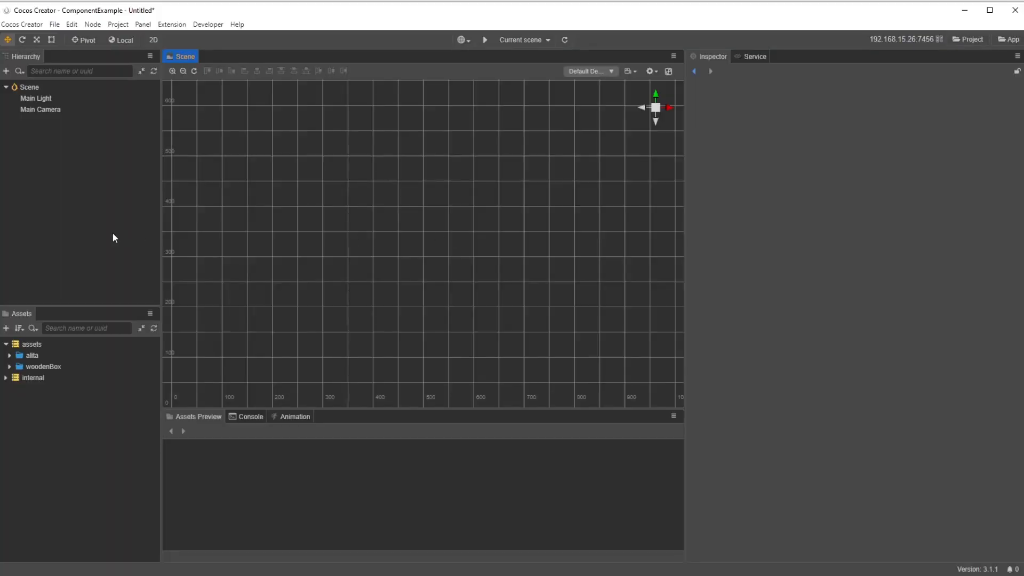
pyautogui.click(6, 70)
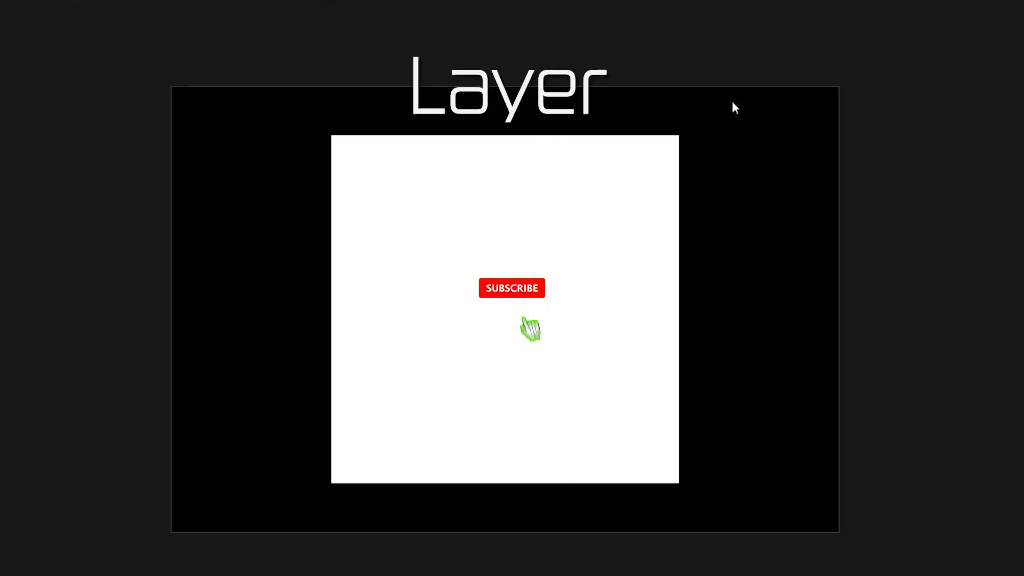
pyautogui.click(511, 288)
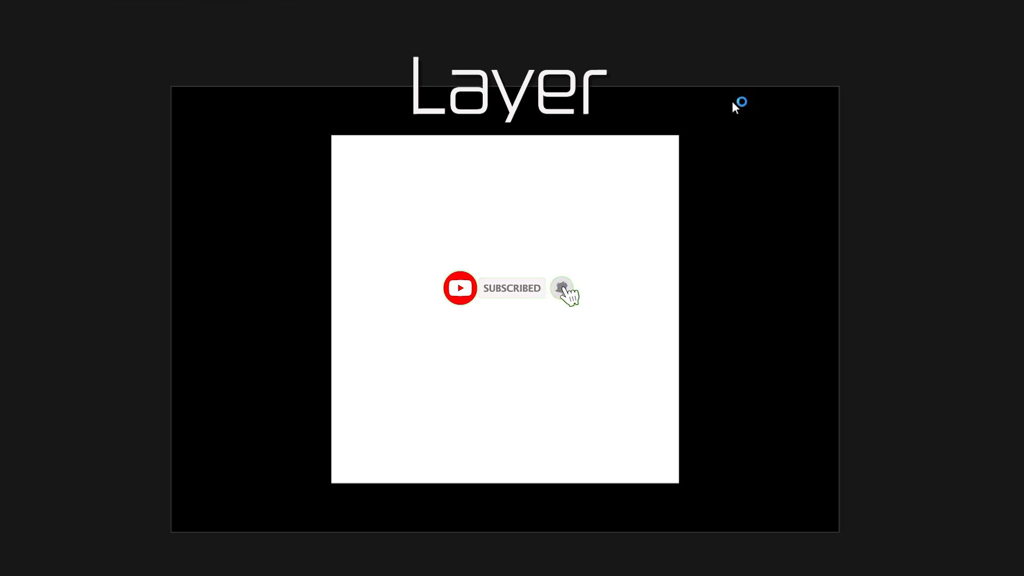